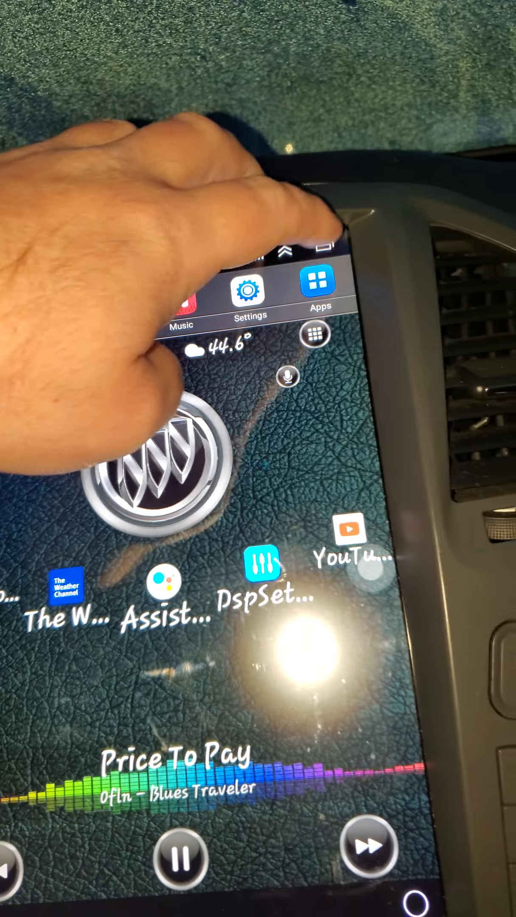
# - Bring up the app drawer listing installed apps such as CL Theme, Torque, YouTube and phonelink
pyautogui.click(318, 284)
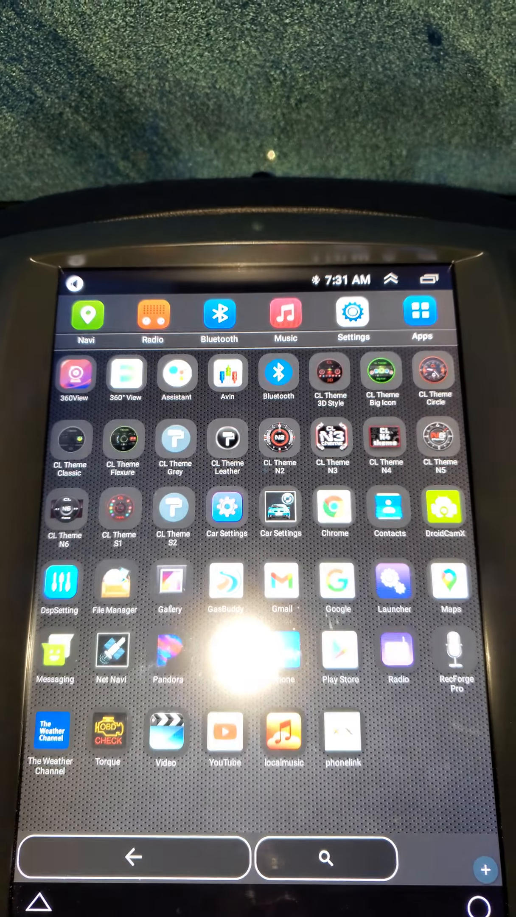